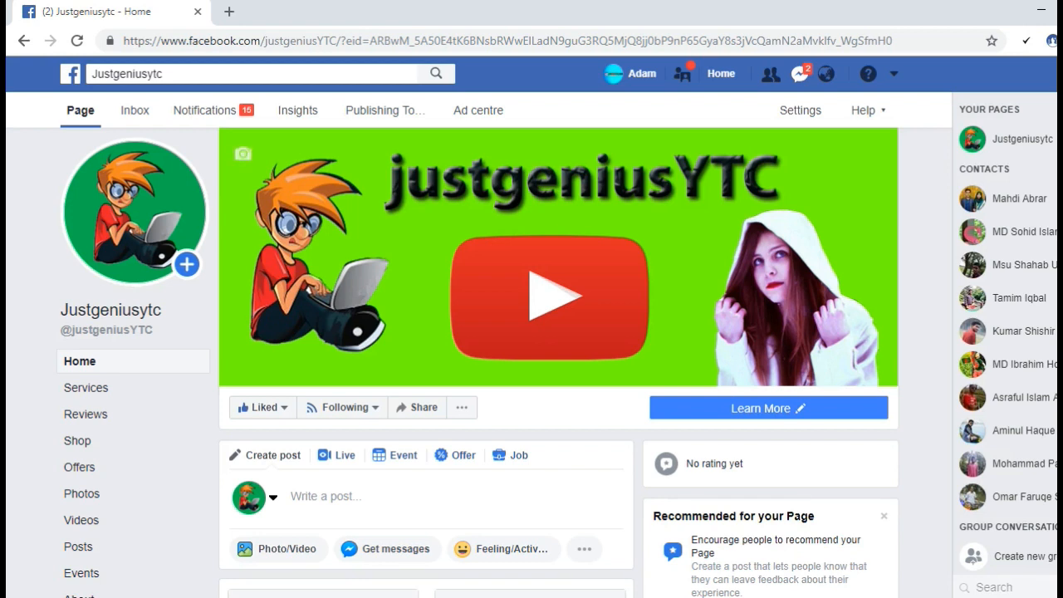
- Start a new post on the Justgeniusytc page and browse Desktop images for a photo
{"action": "scroll", "scroll_direction": "down", "scroll_amount": 3}
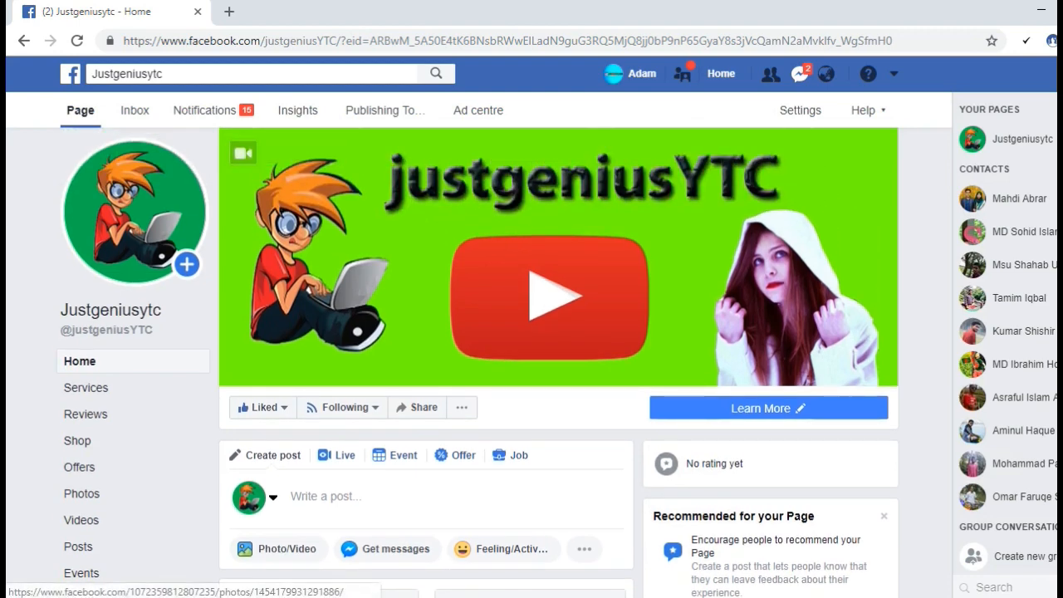
{"action": "left_click", "coordinate": [324, 496]}
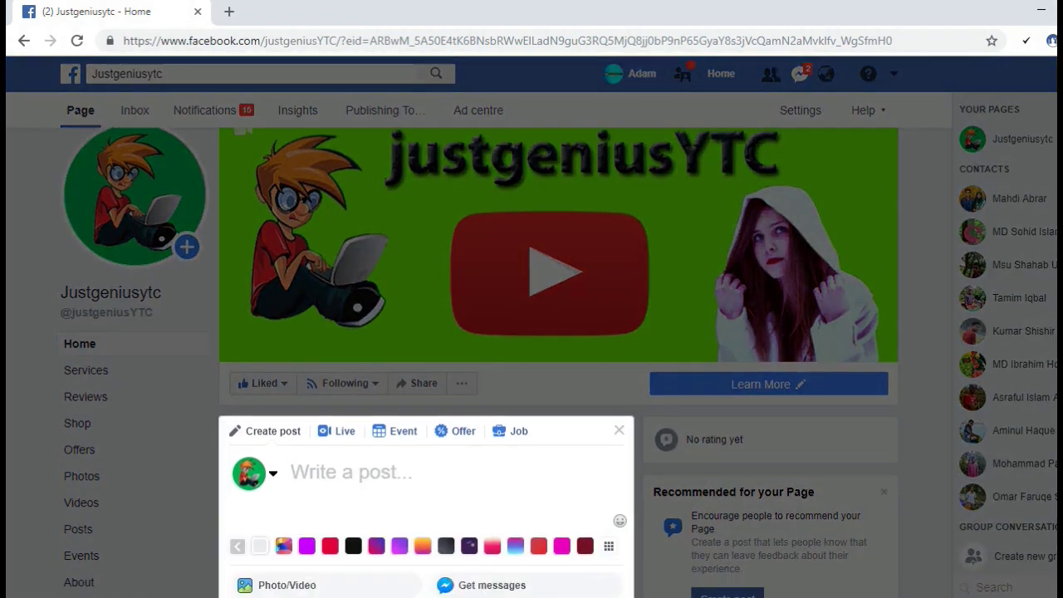
{"action": "scroll", "scroll_direction": "down", "scroll_amount": 3}
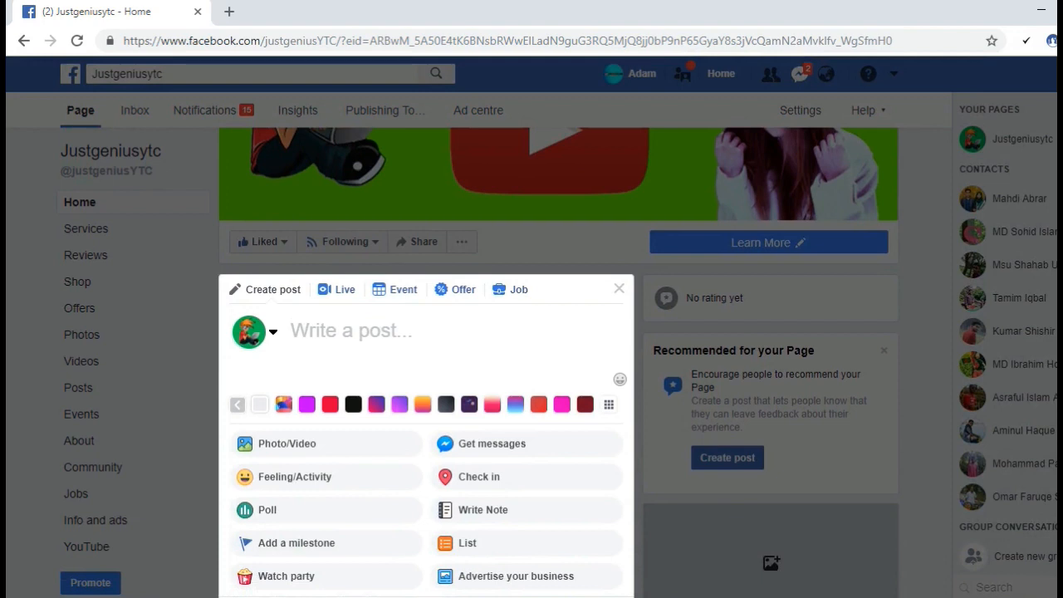
{"action": "scroll", "scroll_direction": "down", "scroll_amount": 3}
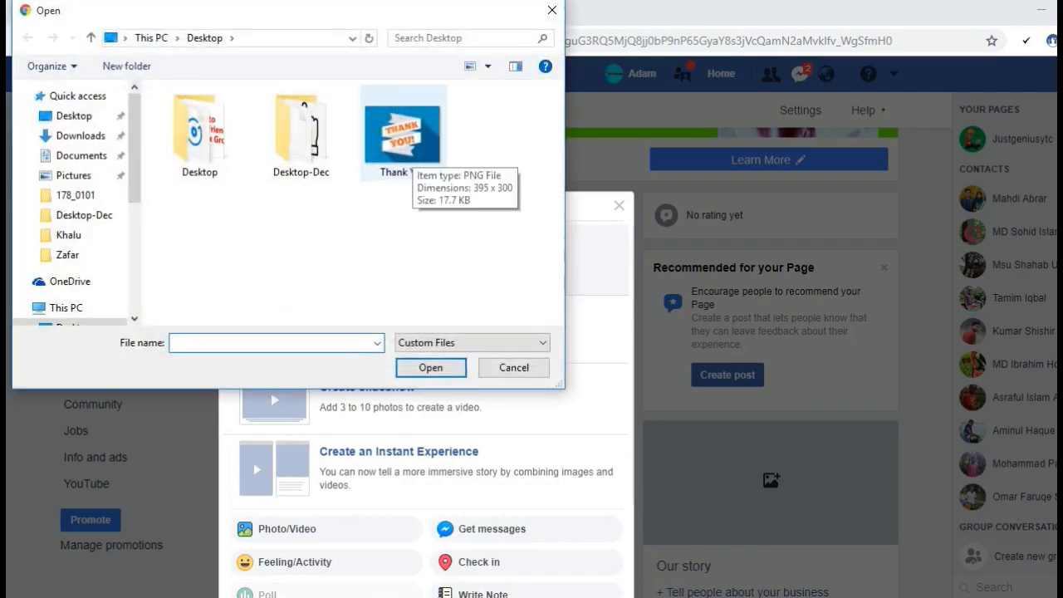
- Attach the Thank You image and caption the post 'Thank you all'
{"action": "left_click", "coordinate": [403, 129]}
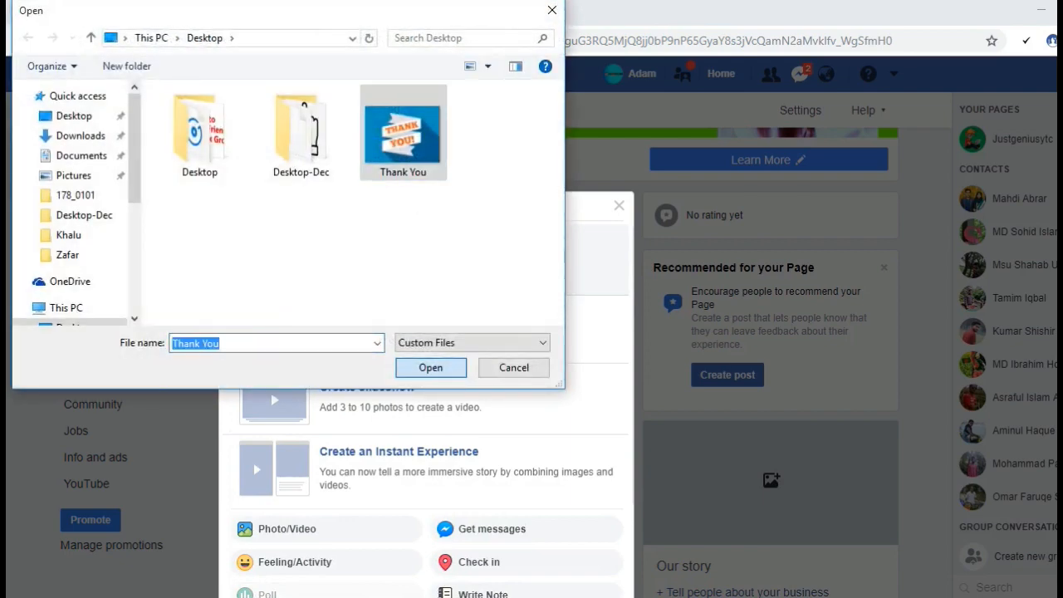
{"action": "left_click", "coordinate": [430, 367]}
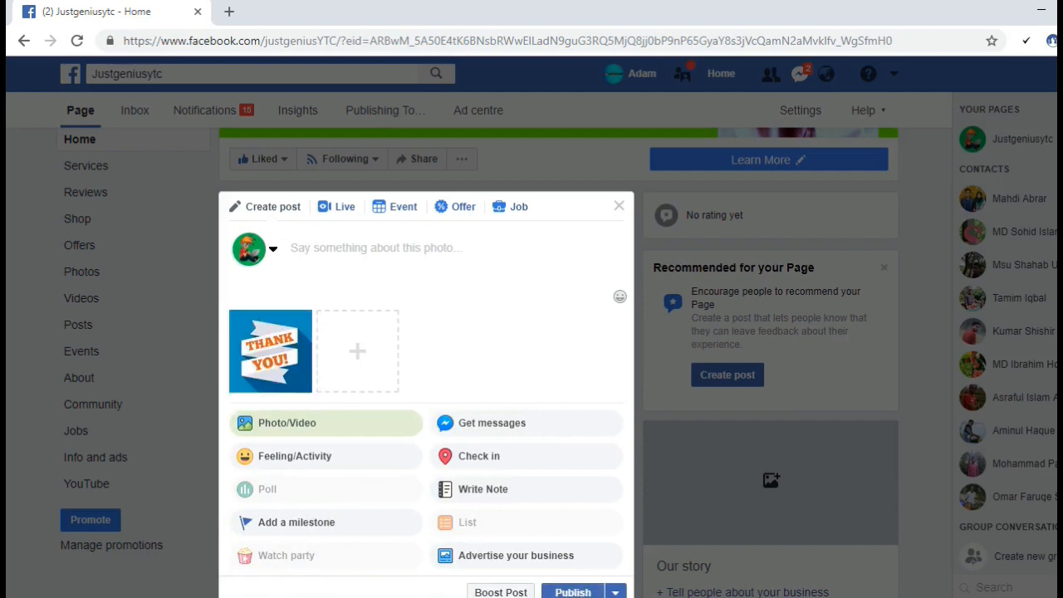
{"action": "type", "text": "T"}
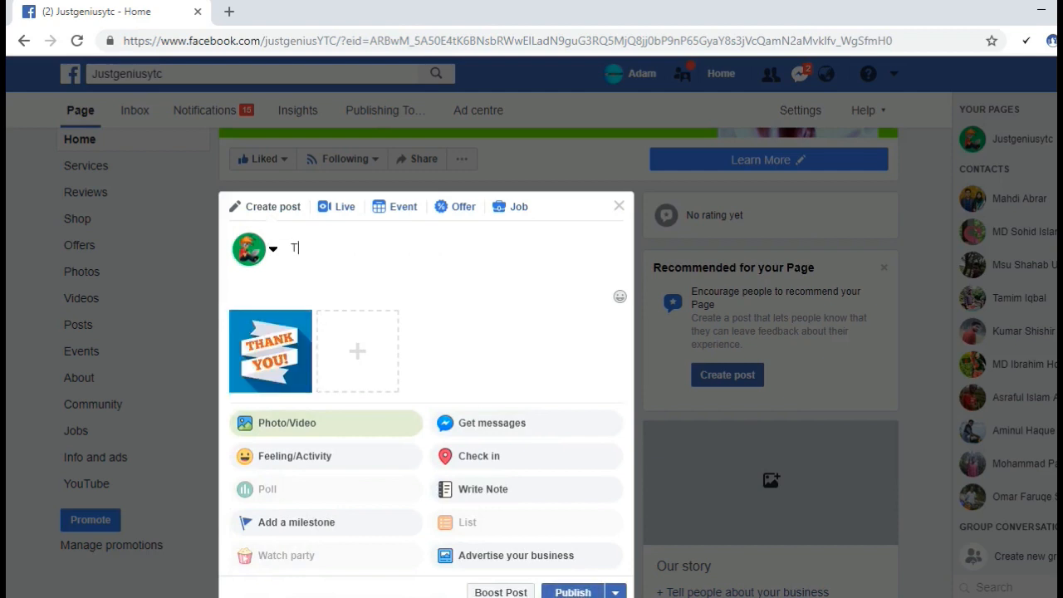
{"action": "type", "text": "hank you all"}
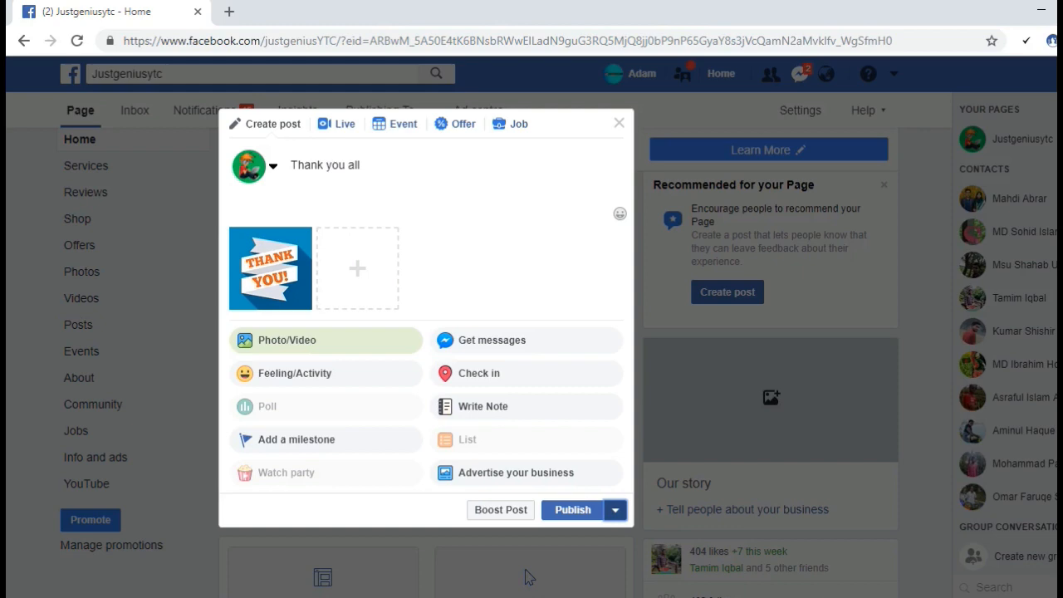
{"action": "left_click", "coordinate": [618, 510]}
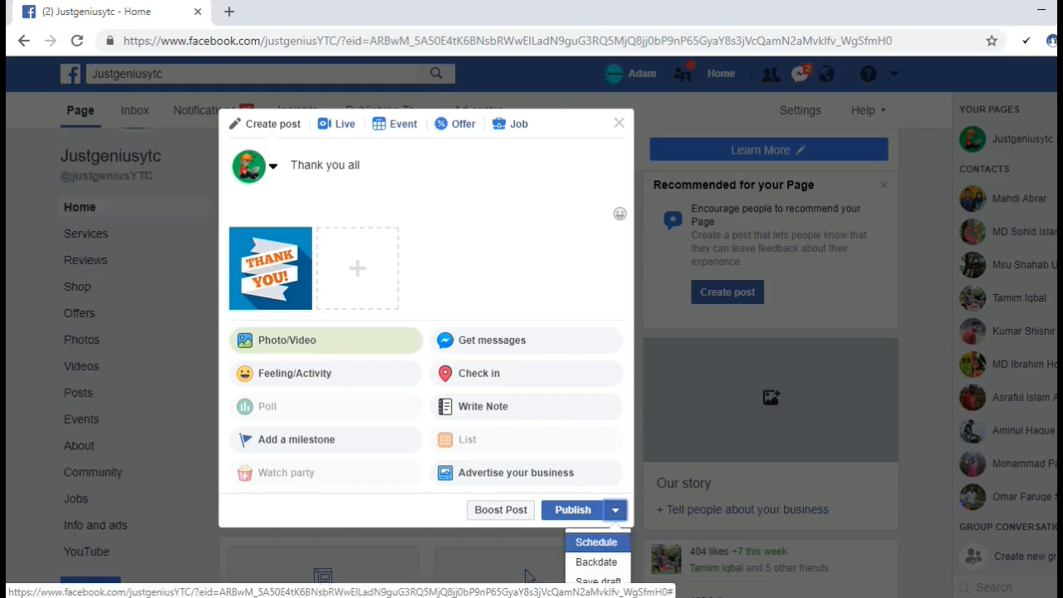
- Schedule the Thank you all post for 14/12/2018 at 22:50
{"action": "left_click", "coordinate": [598, 542]}
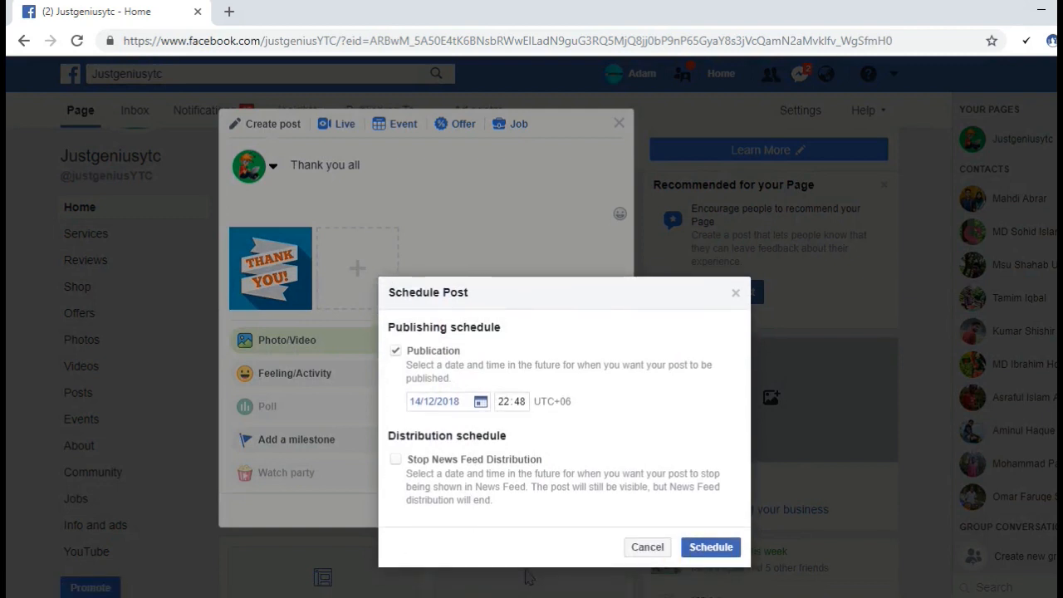
{"action": "left_click", "coordinate": [493, 402]}
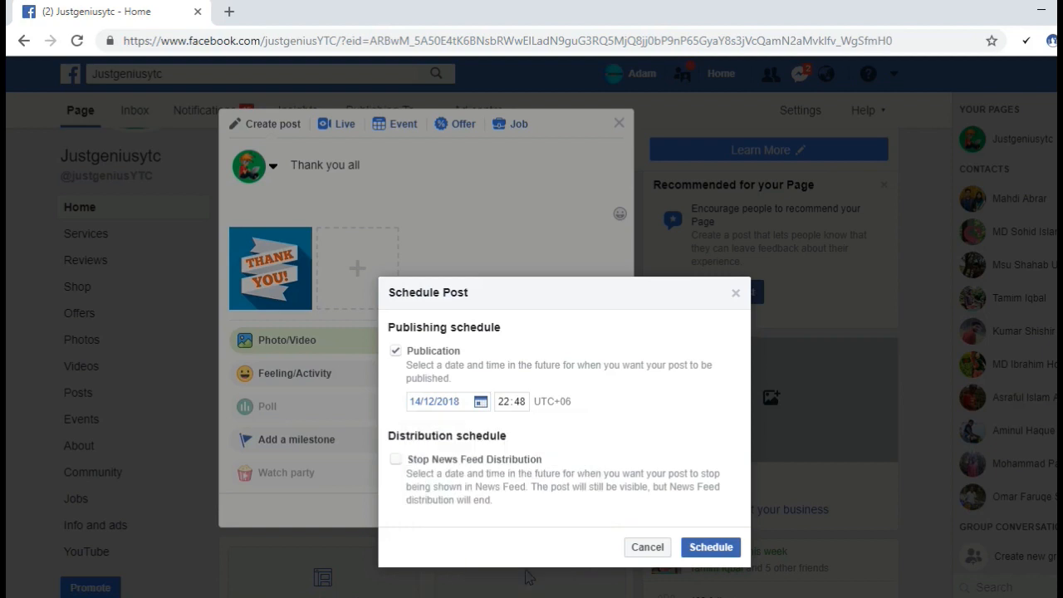
{"action": "left_click", "coordinate": [511, 401]}
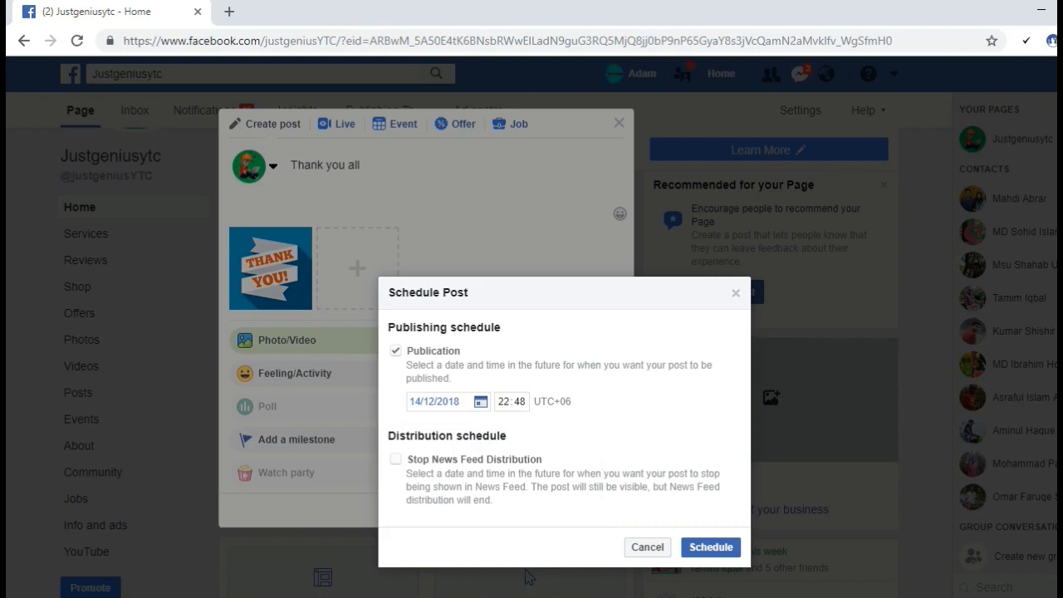
{"action": "left_click", "coordinate": [520, 402]}
{"action": "type", "text": "50"}
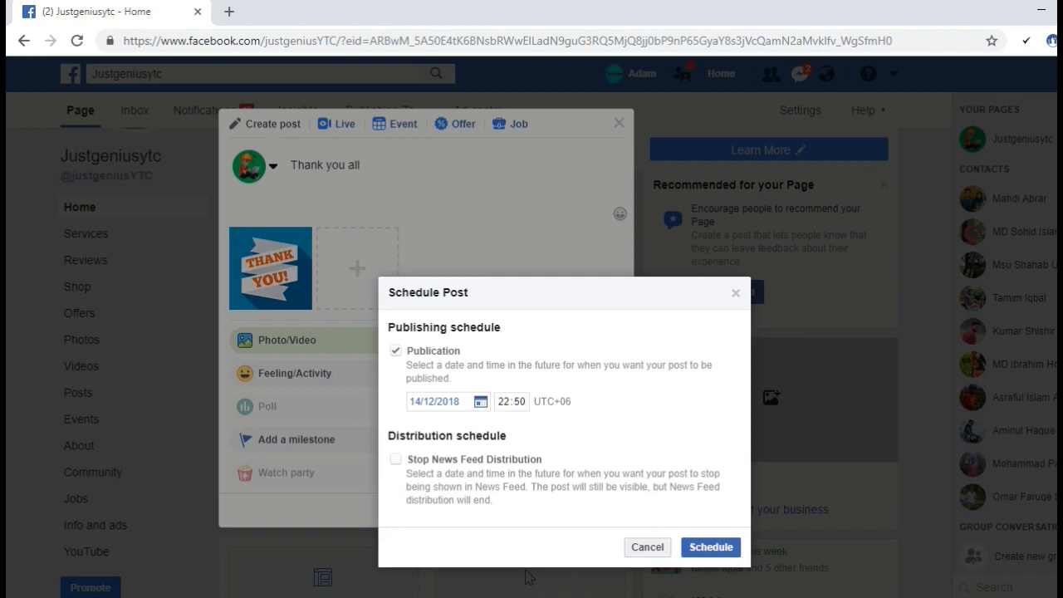
{"action": "left_click", "coordinate": [647, 546]}
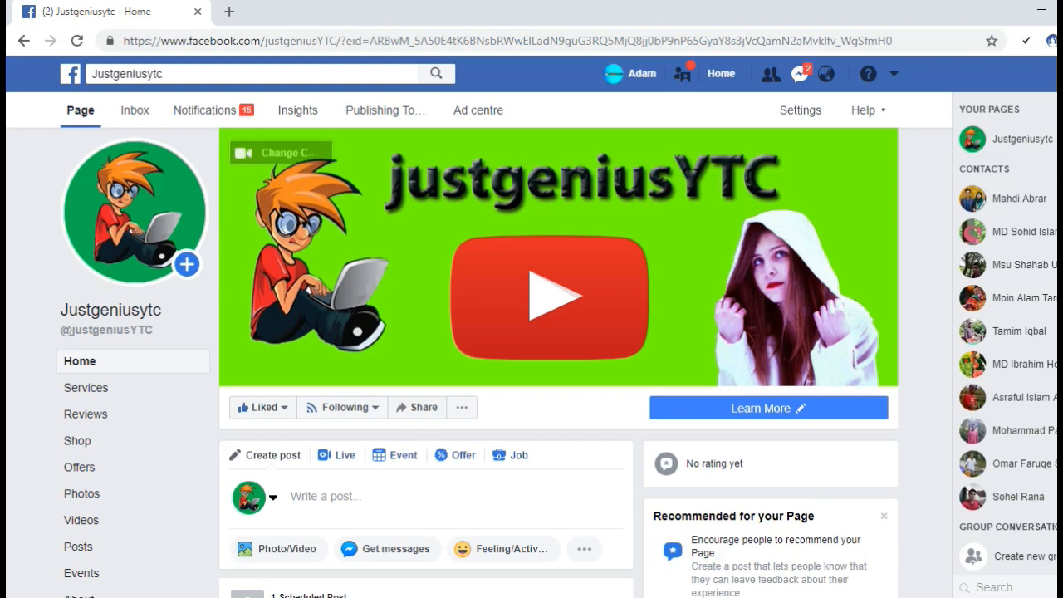
{"action": "mouse_move", "coordinate": [283, 152]}
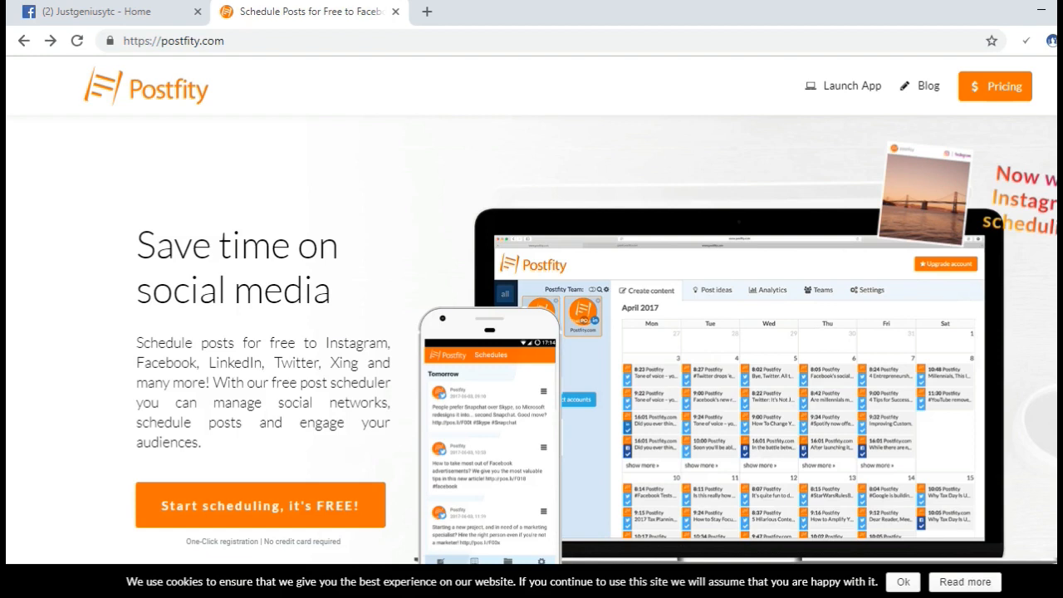
- Sign in to Postfity using 'Login with Facebook'
{"action": "scroll", "scroll_direction": "down", "scroll_amount": 3}
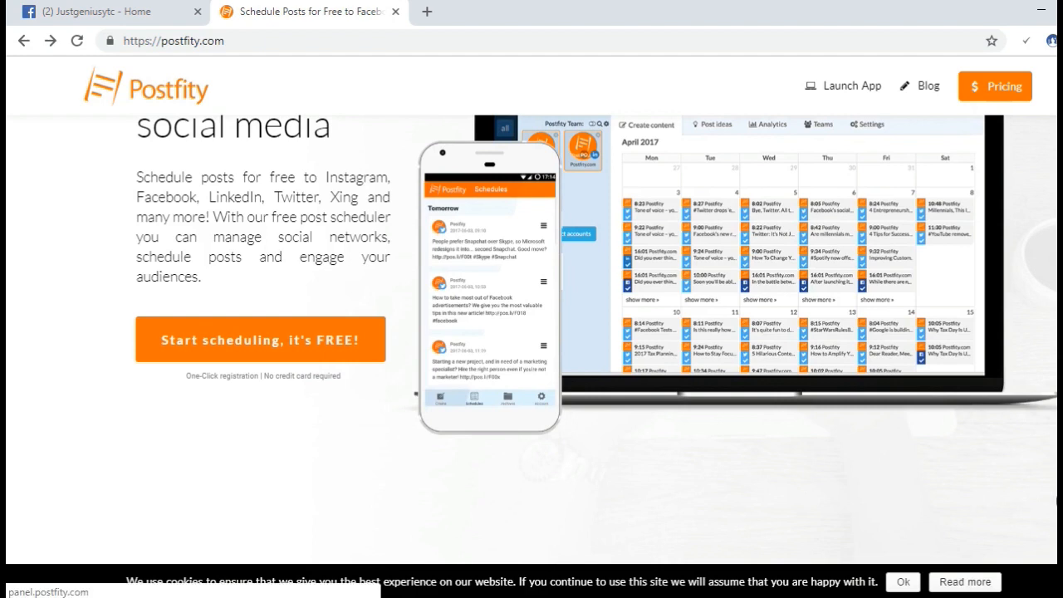
{"action": "left_click", "coordinate": [259, 339]}
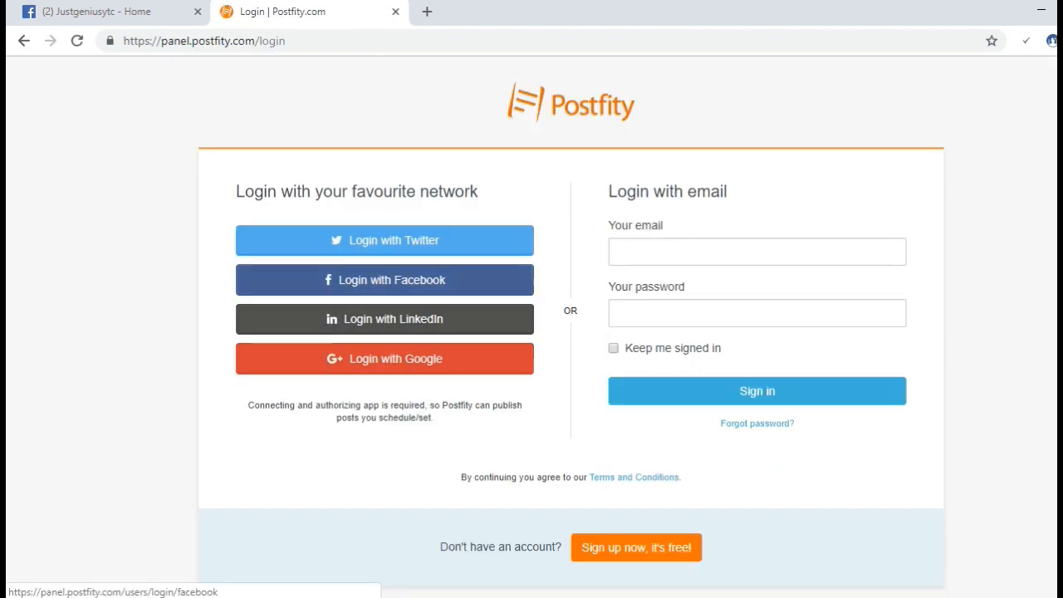
{"action": "mouse_move", "coordinate": [383, 358]}
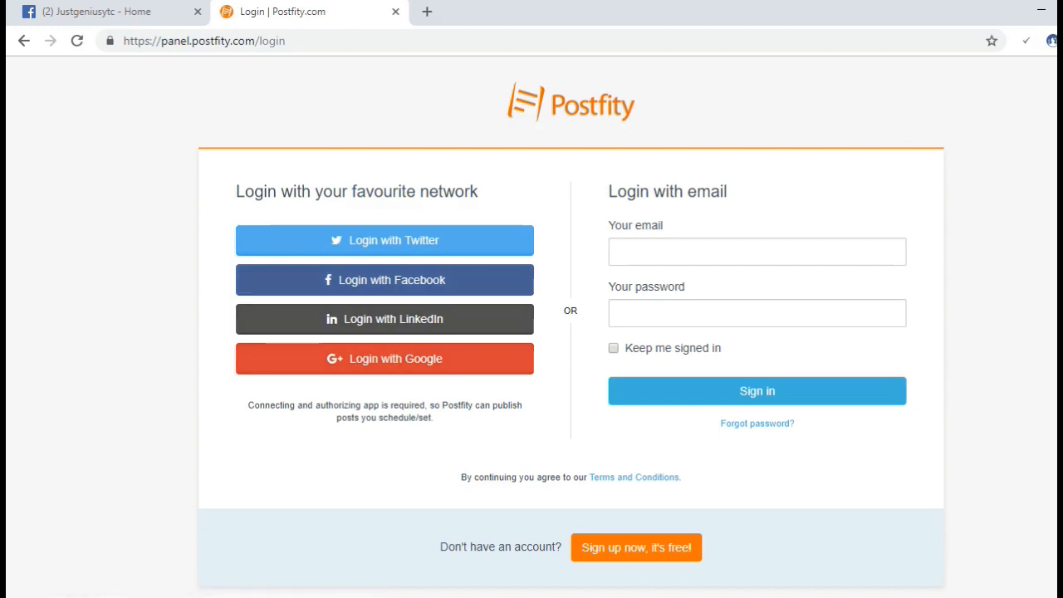
{"action": "mouse_move", "coordinate": [384, 280]}
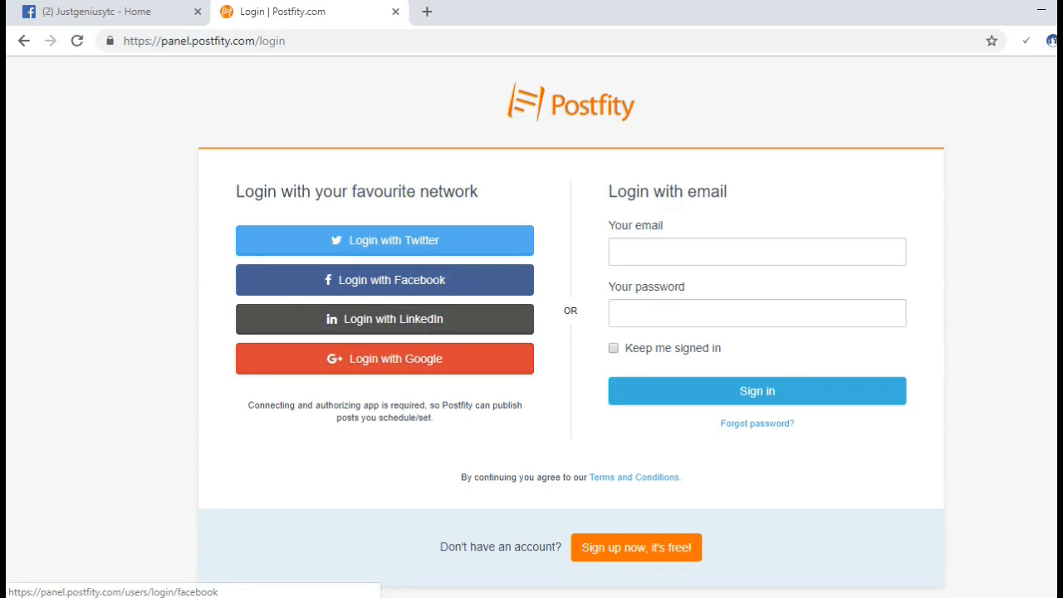
{"action": "left_click", "coordinate": [385, 280]}
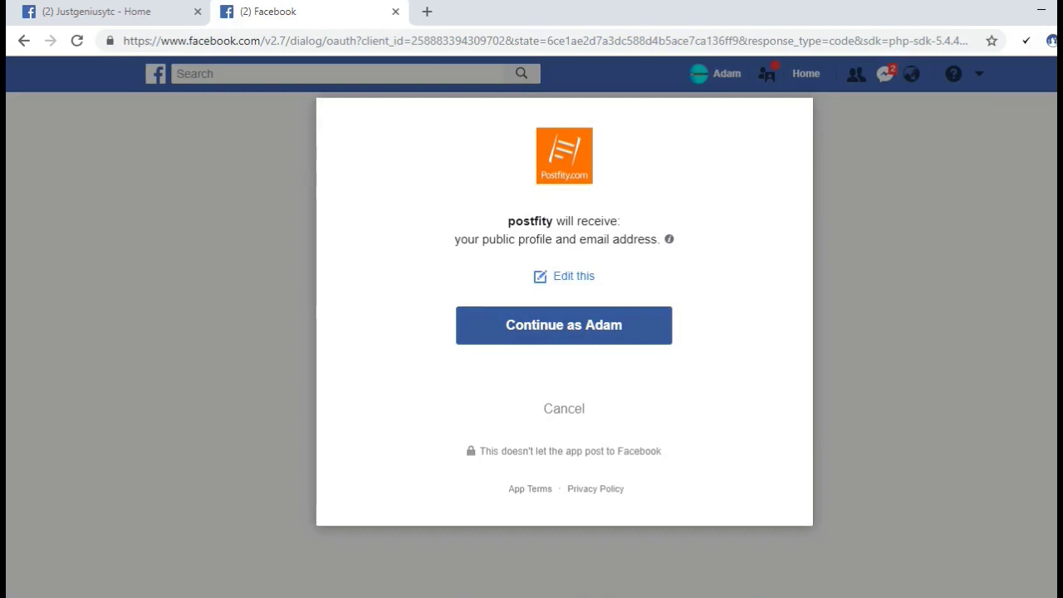
- Approve Postfity's public profile access and permission to manage and publish as Pages
{"action": "left_click", "coordinate": [564, 325]}
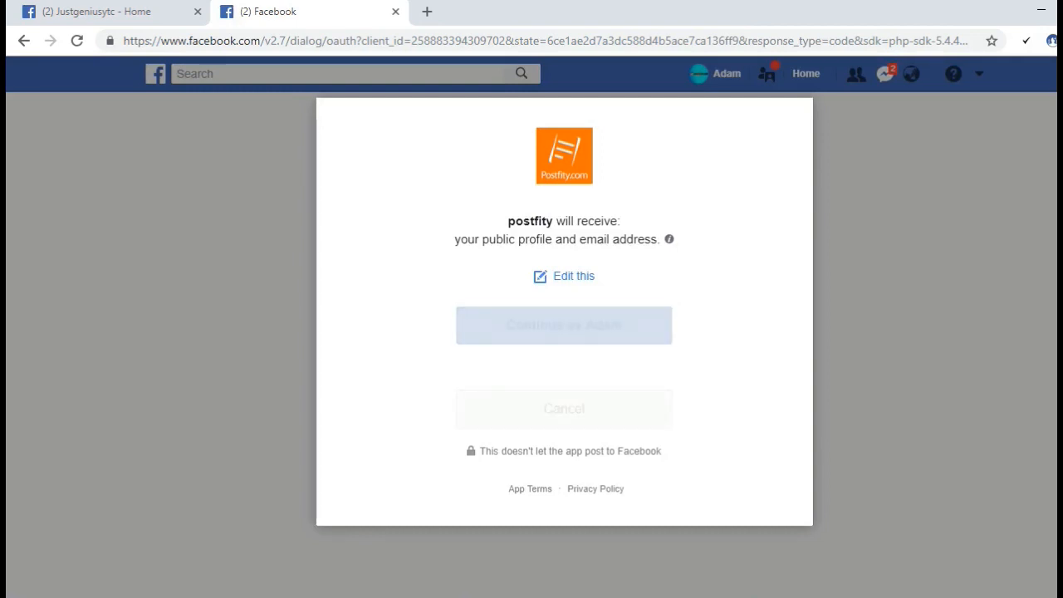
{"action": "left_click", "coordinate": [563, 325]}
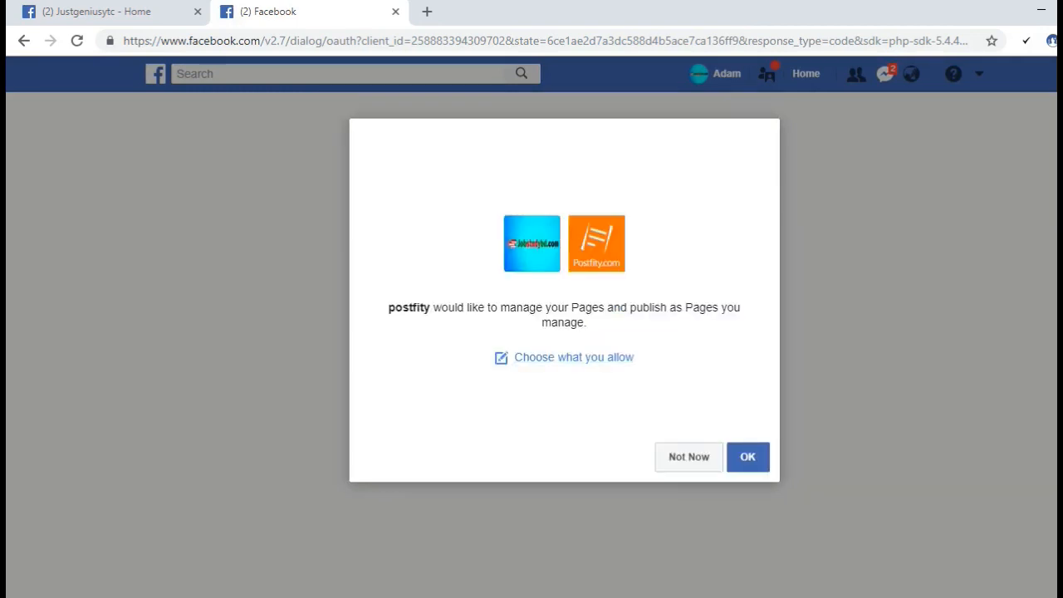
{"action": "left_click", "coordinate": [748, 456]}
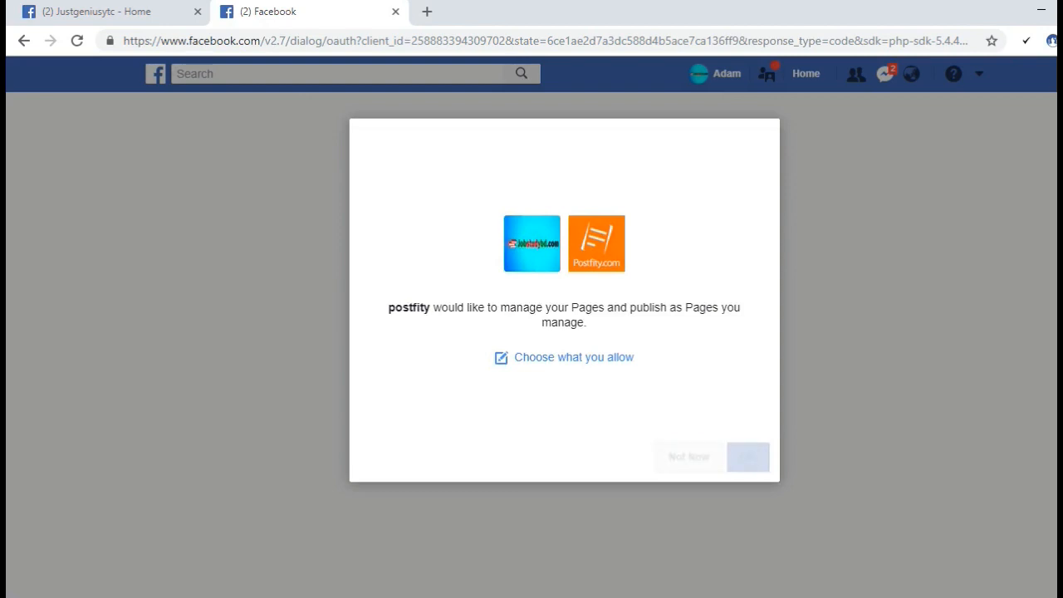
{"action": "left_click", "coordinate": [748, 457]}
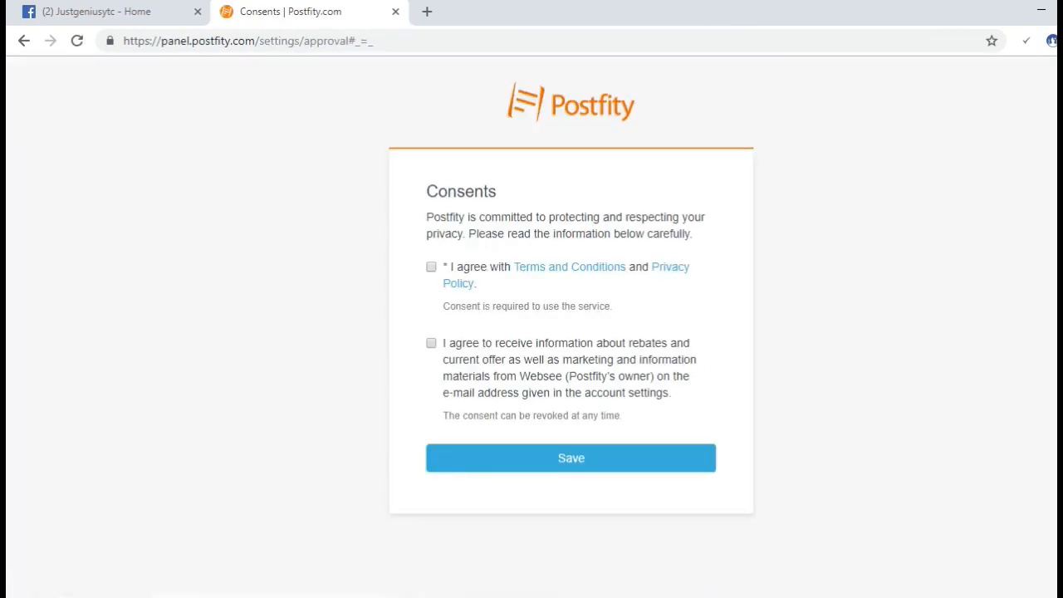
- Accept the terms and privacy policy, opt in to marketing, and save the consents
{"action": "left_click", "coordinate": [431, 267]}
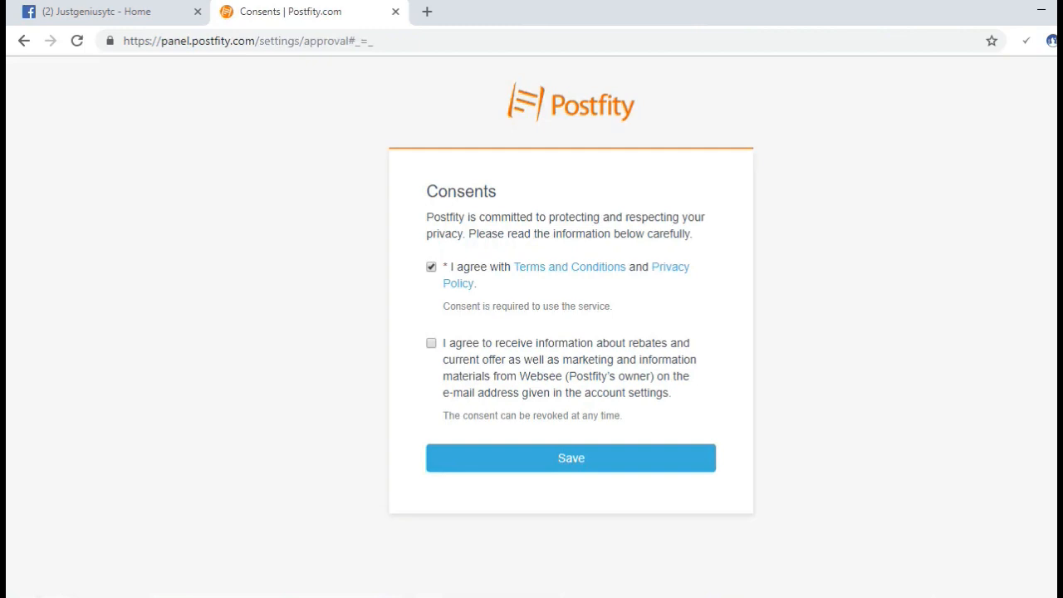
{"action": "left_click", "coordinate": [431, 343]}
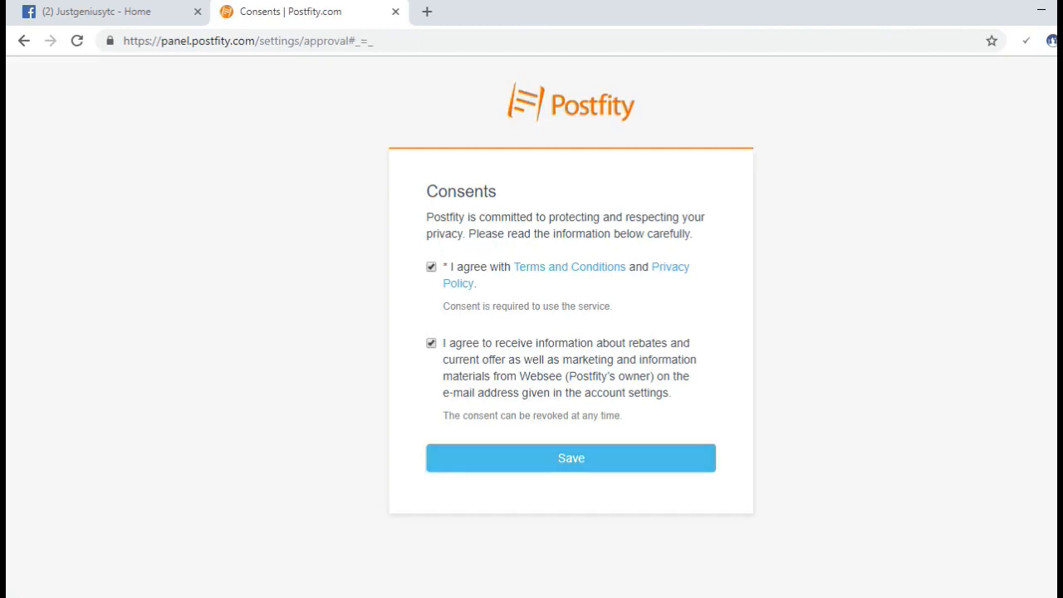
{"action": "left_click", "coordinate": [571, 457]}
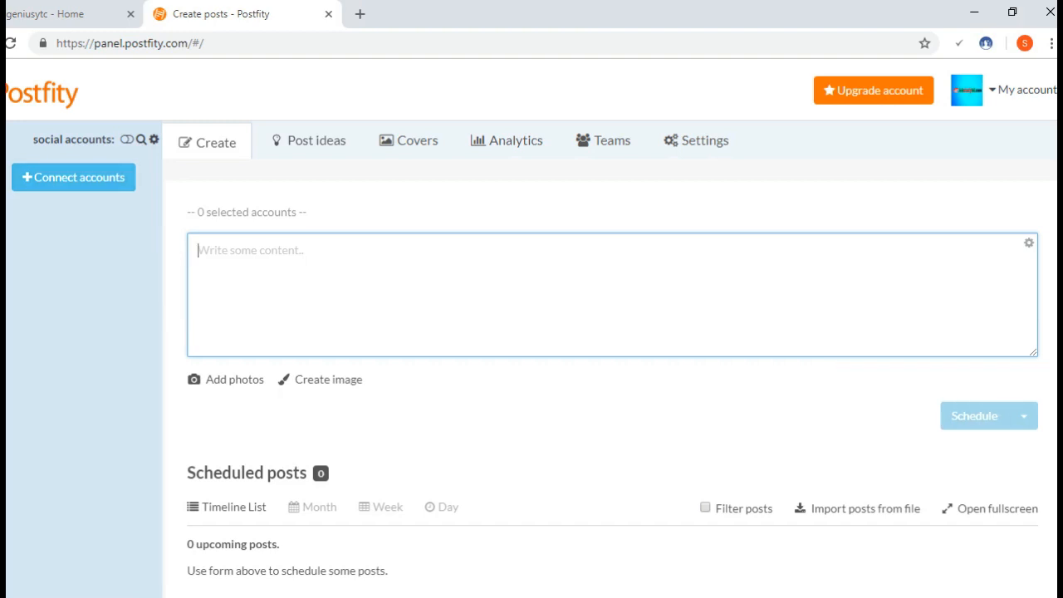
- Connect the Justgeniusytc Facebook page as a Postfity account
{"action": "left_click", "coordinate": [73, 176]}
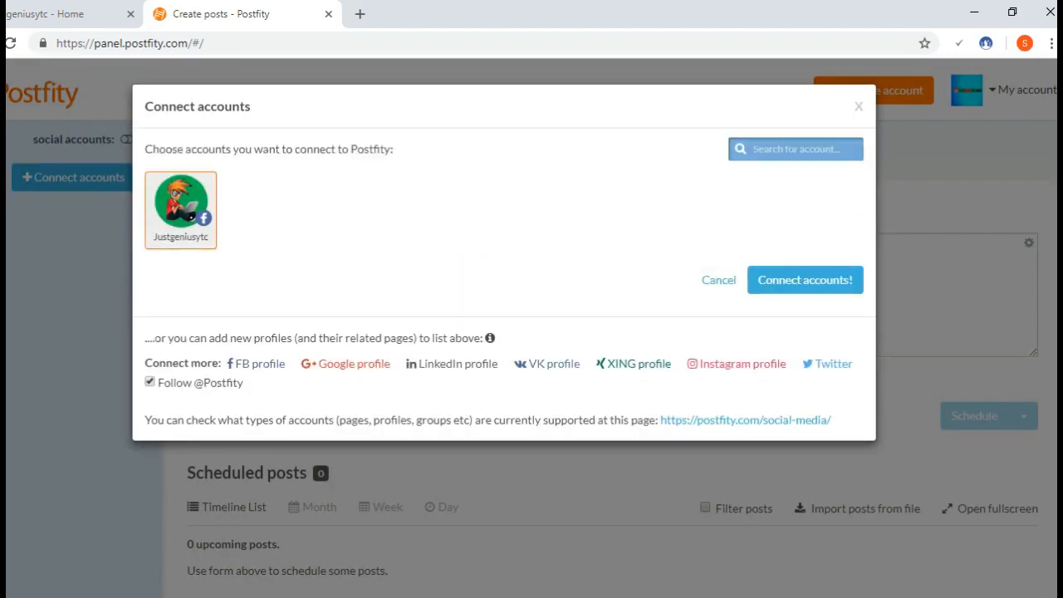
{"action": "left_click", "coordinate": [805, 280]}
{"action": "type", "text": "hello"}
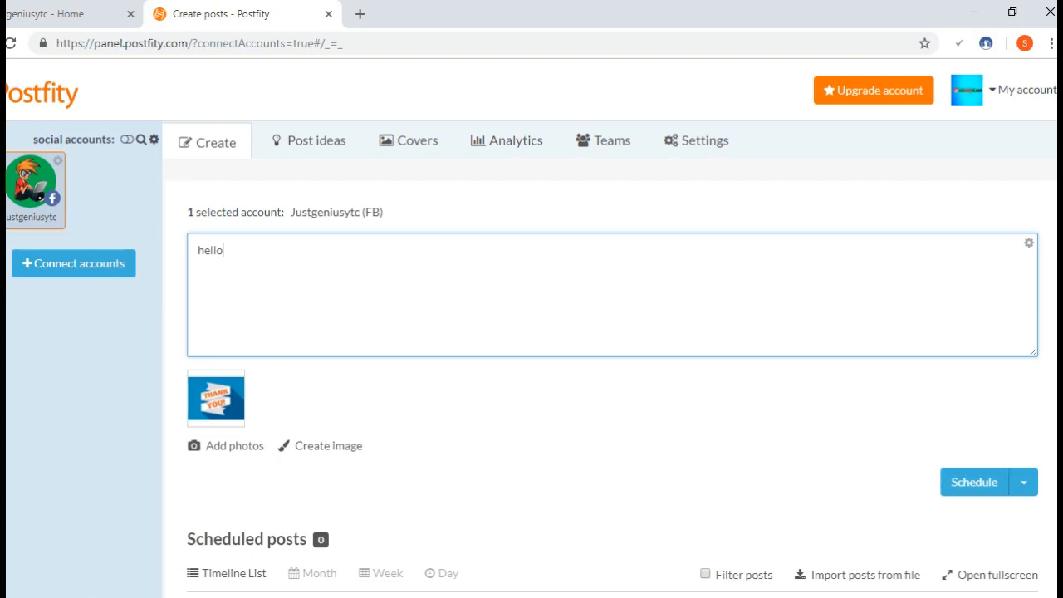
- Schedule the 'hello' post with the thank-you image for 20:55 on 14 December 2018
{"action": "left_click", "coordinate": [1024, 482]}
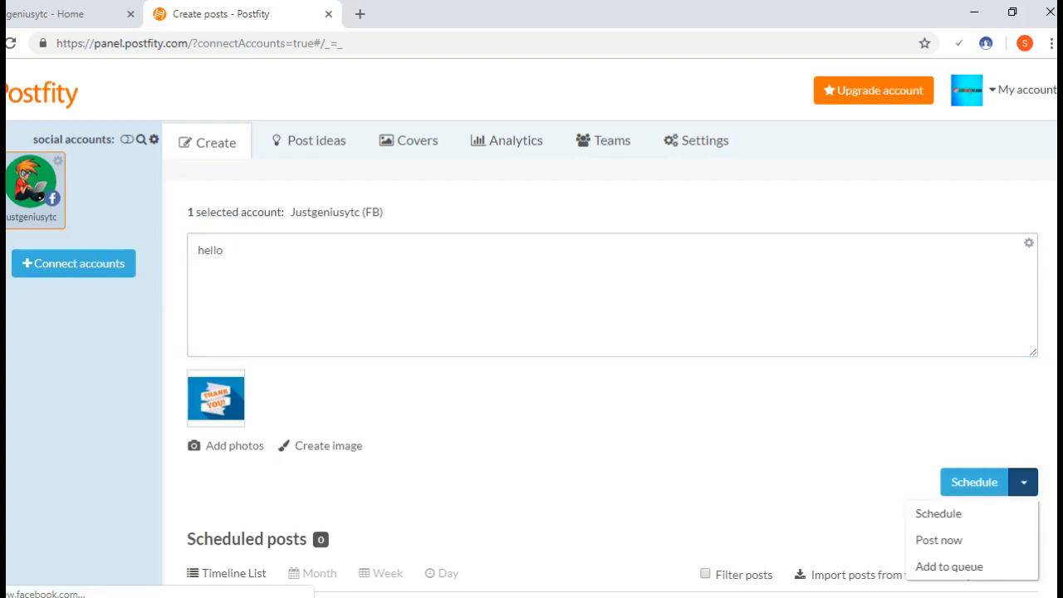
{"action": "left_click", "coordinate": [938, 514]}
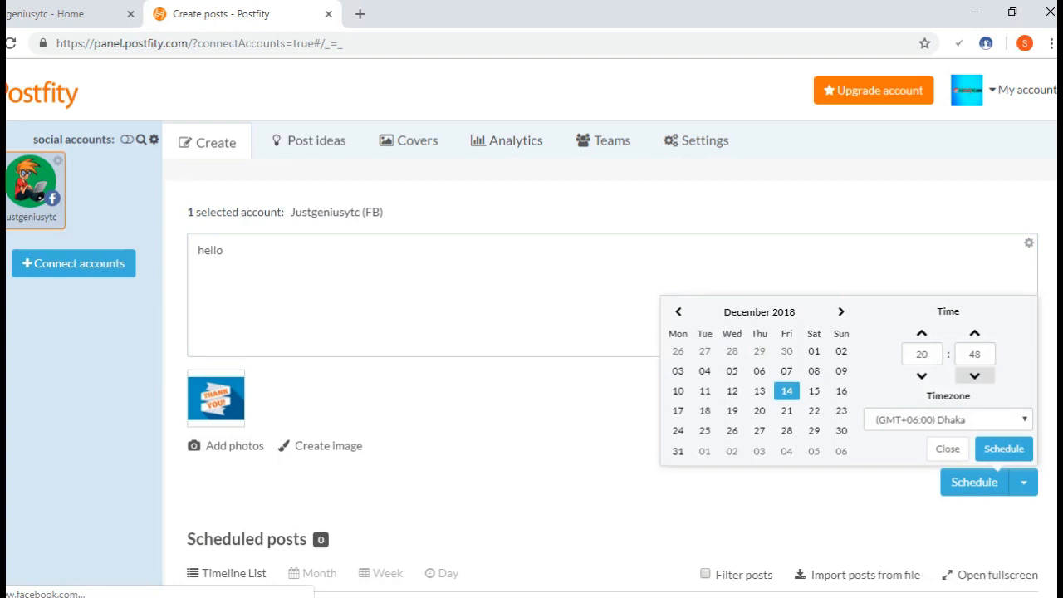
{"action": "left_click", "coordinate": [971, 354]}
{"action": "type", "text": "55"}
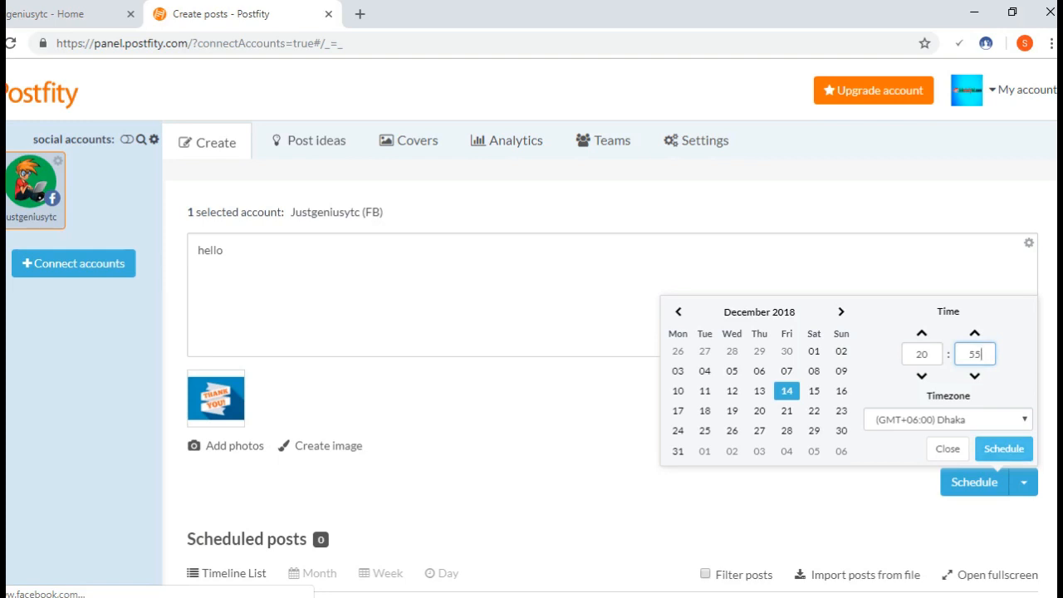
{"action": "left_click", "coordinate": [947, 448]}
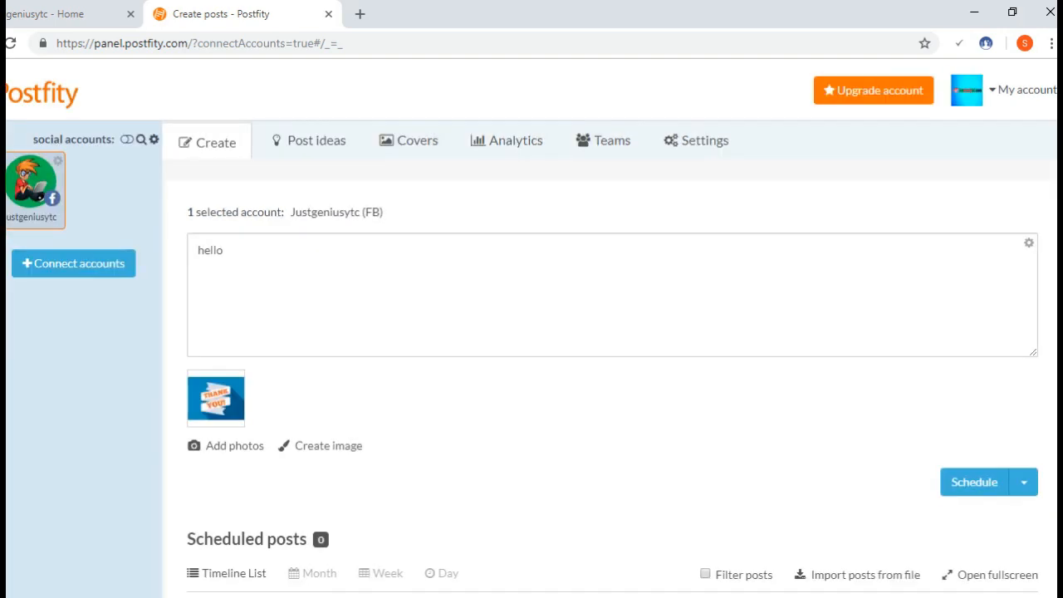